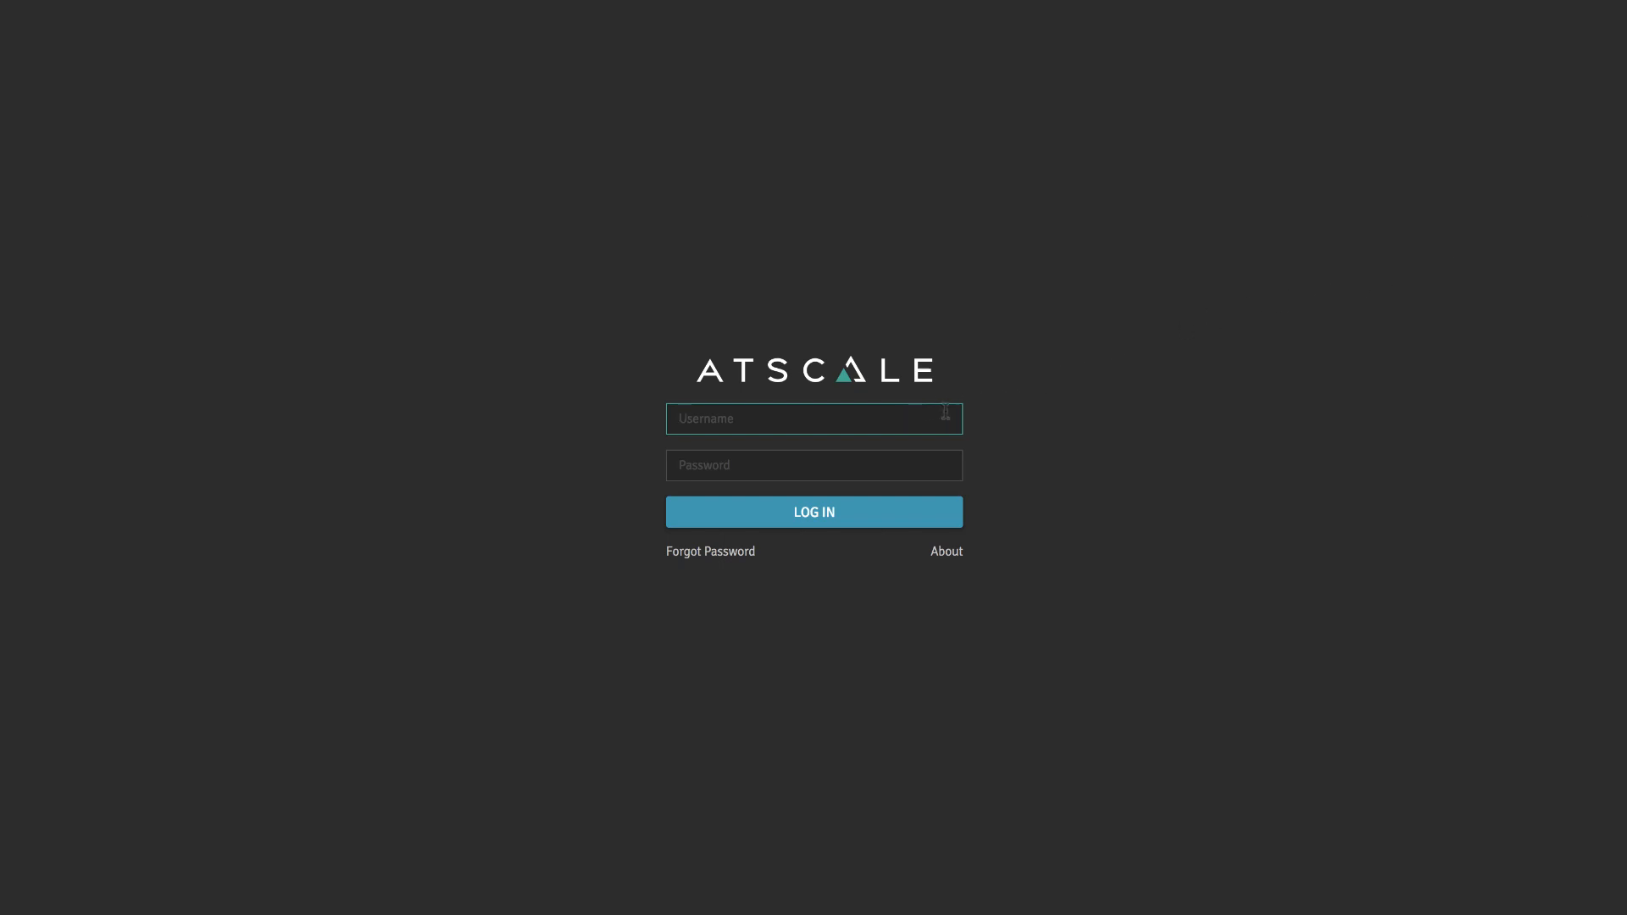
- Enter 'admin' as the username and move on to the password field
type("admin")
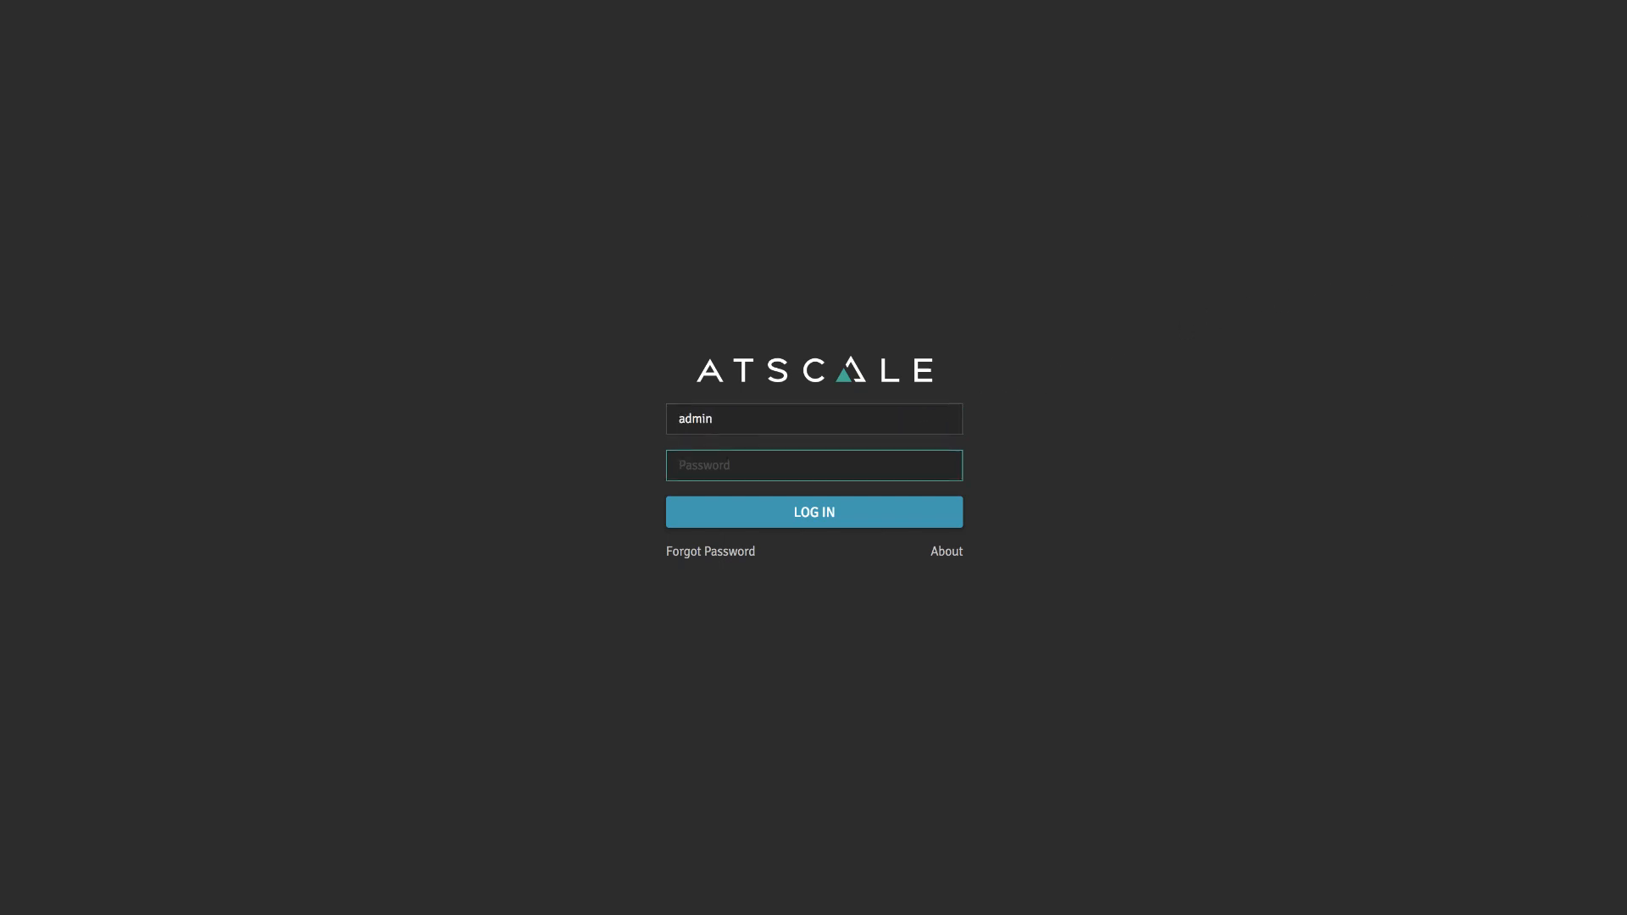
left_click(813, 512)
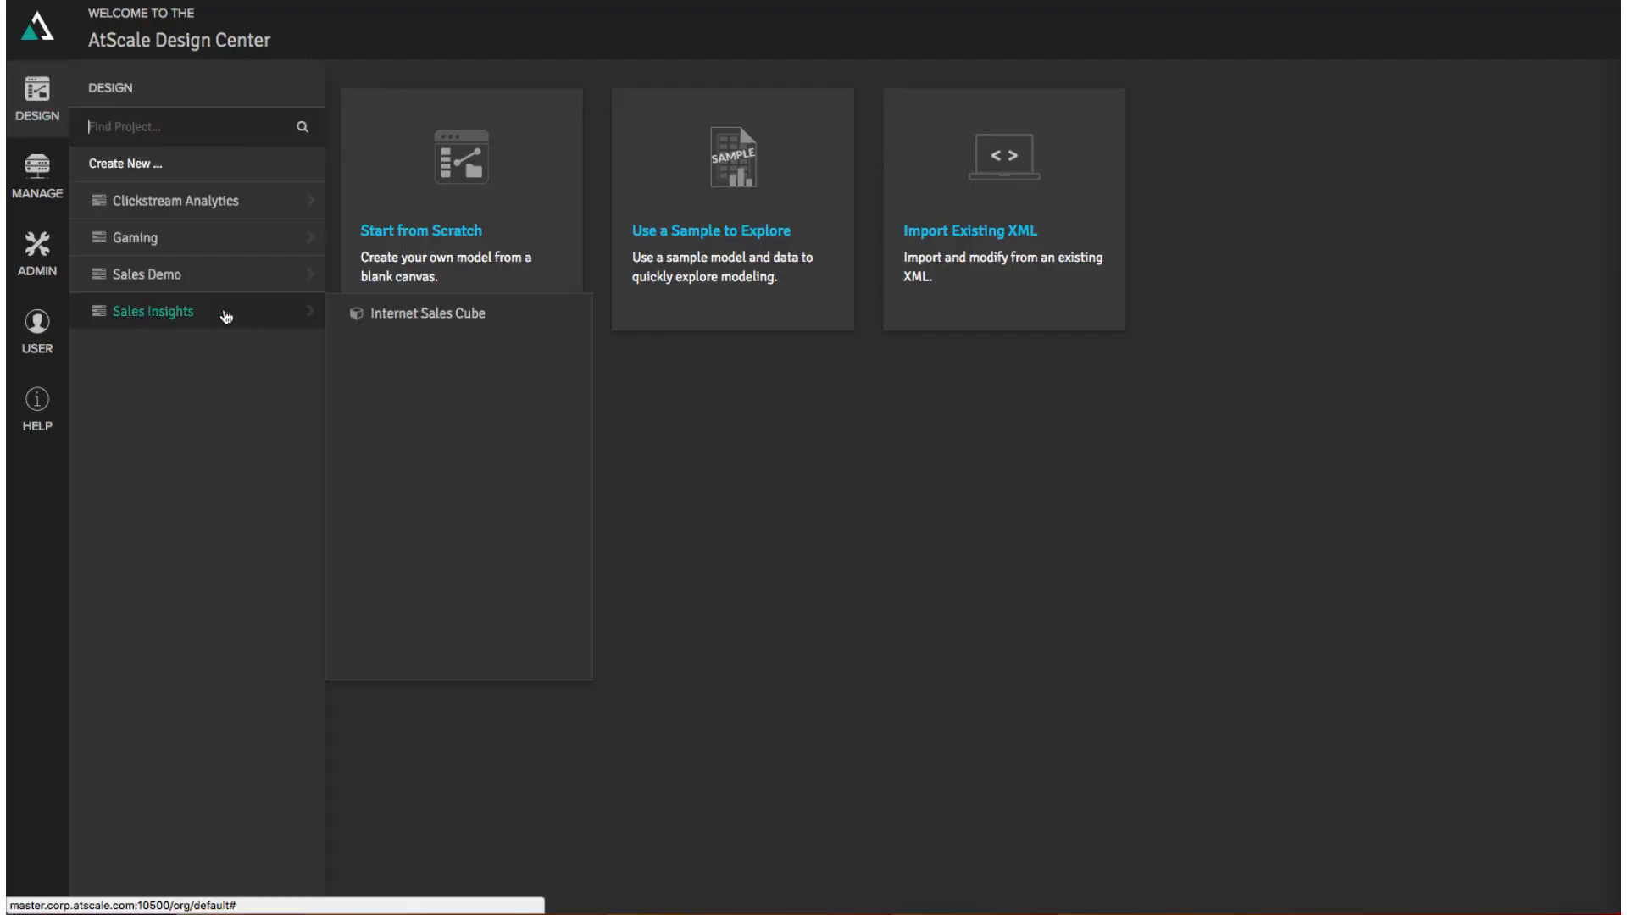
- Load the Internet Sales Cube from the Sales Insights project into the Cube Designer
left_click(427, 311)
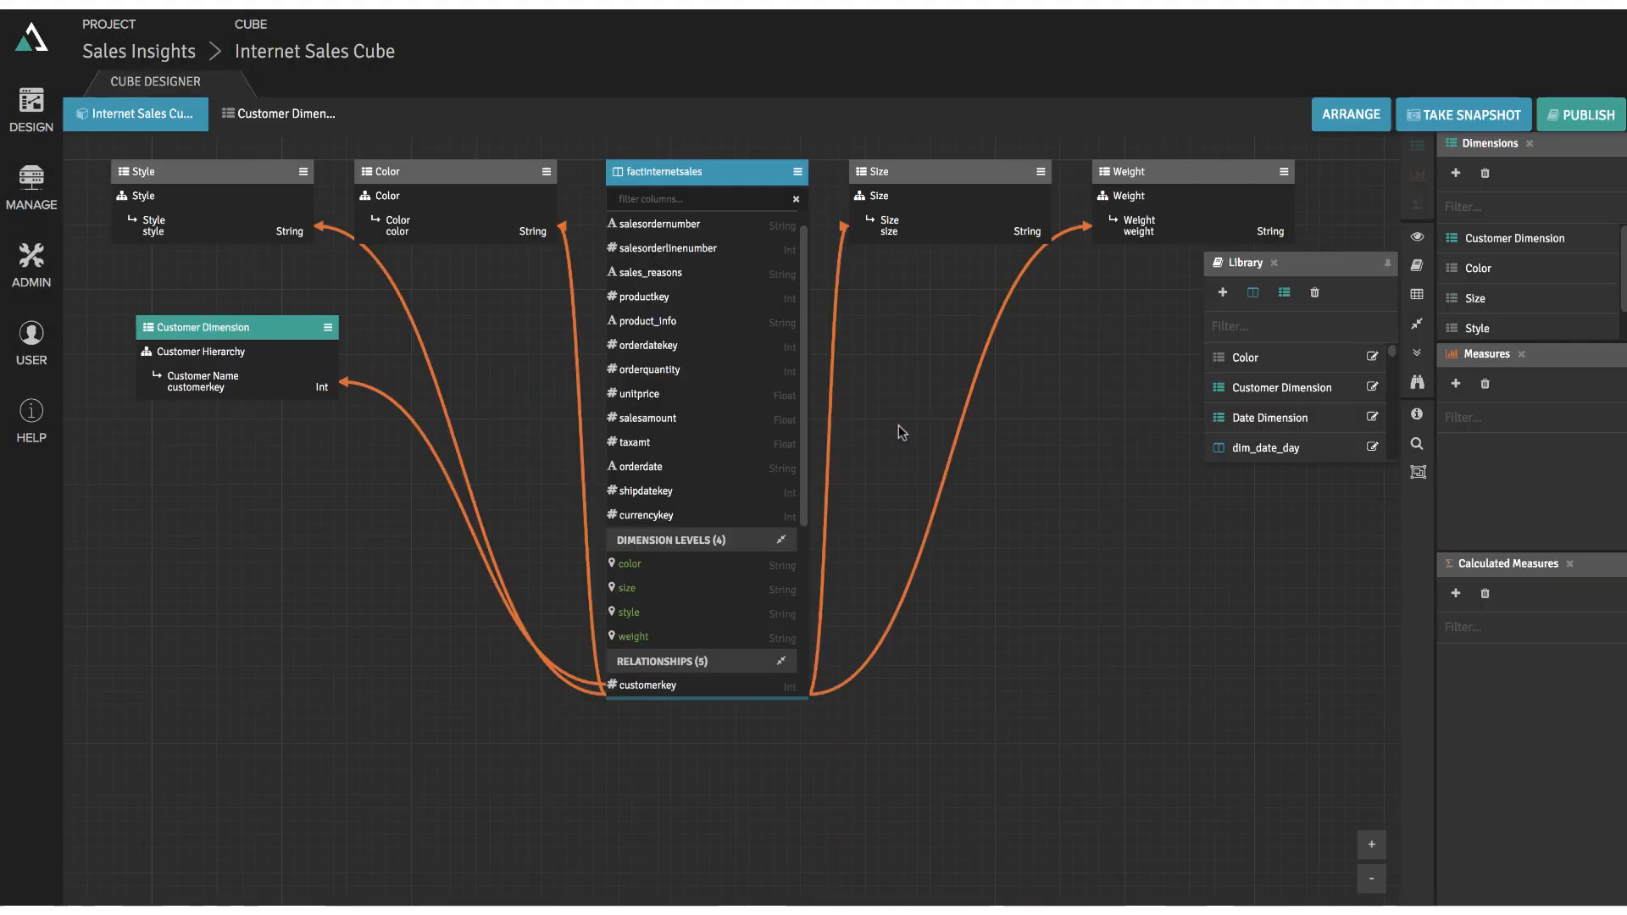
type("or")
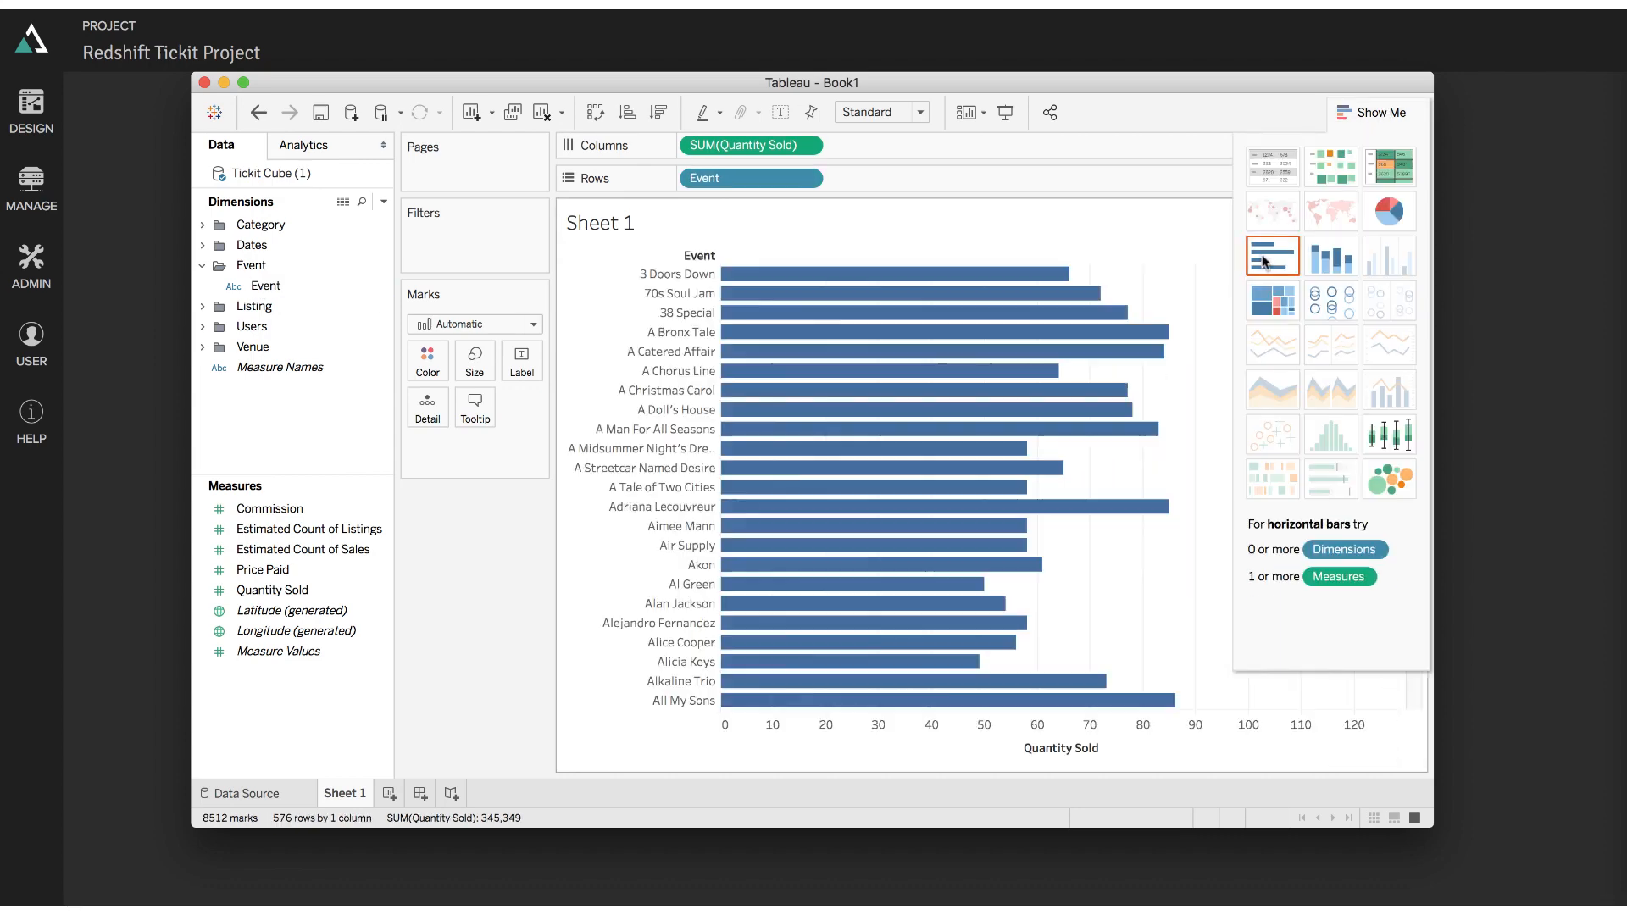
mouse_move(866, 615)
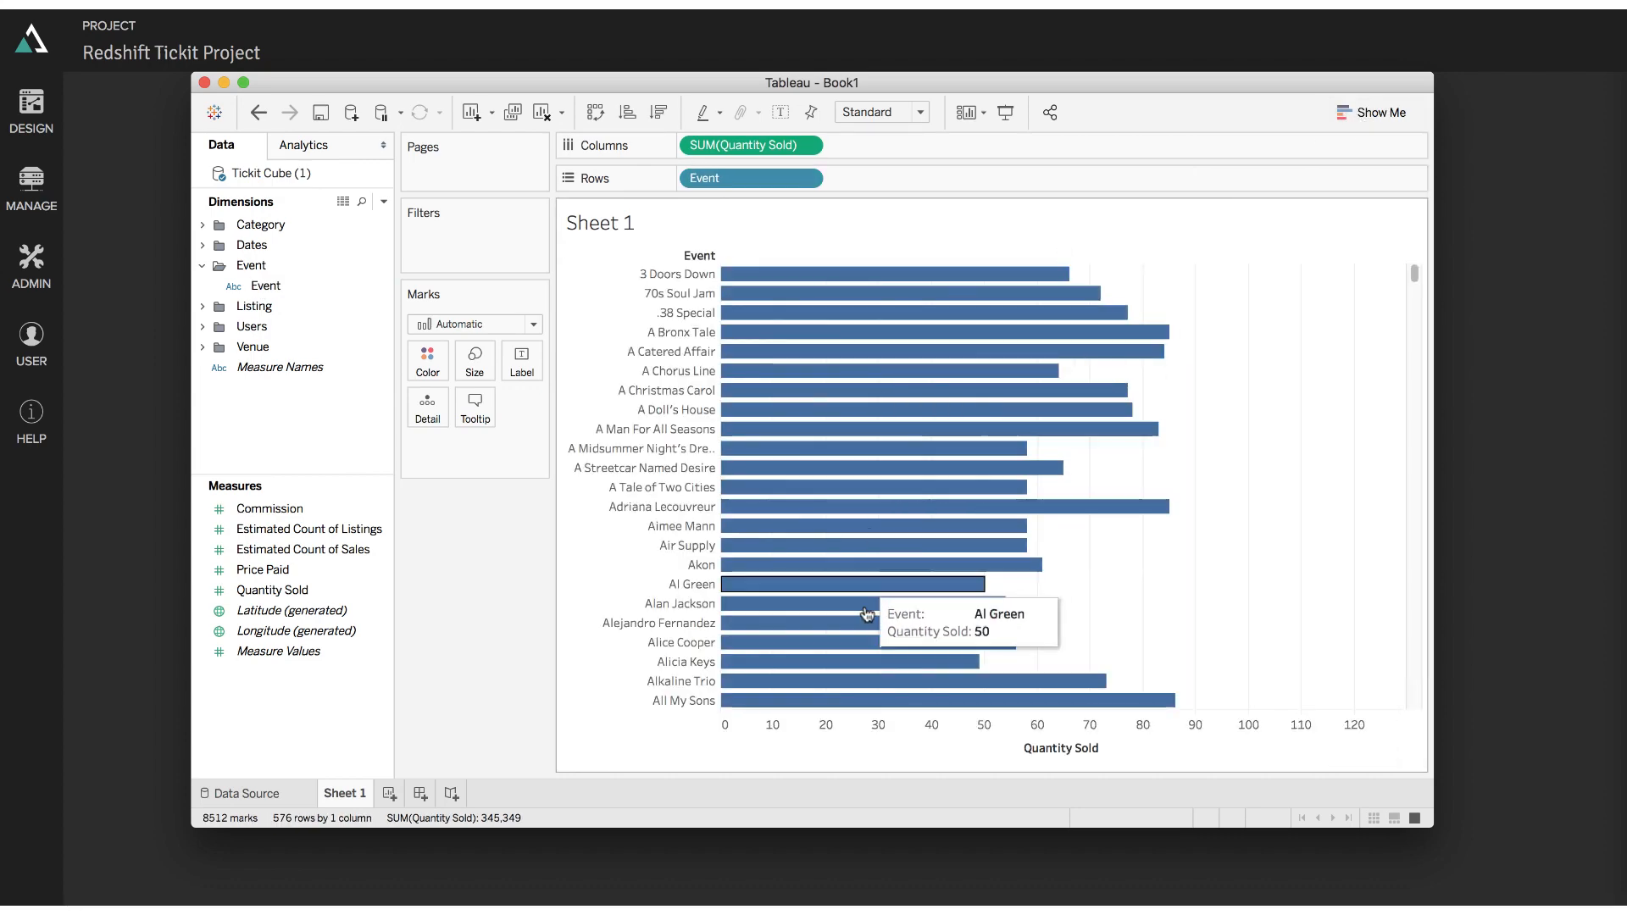